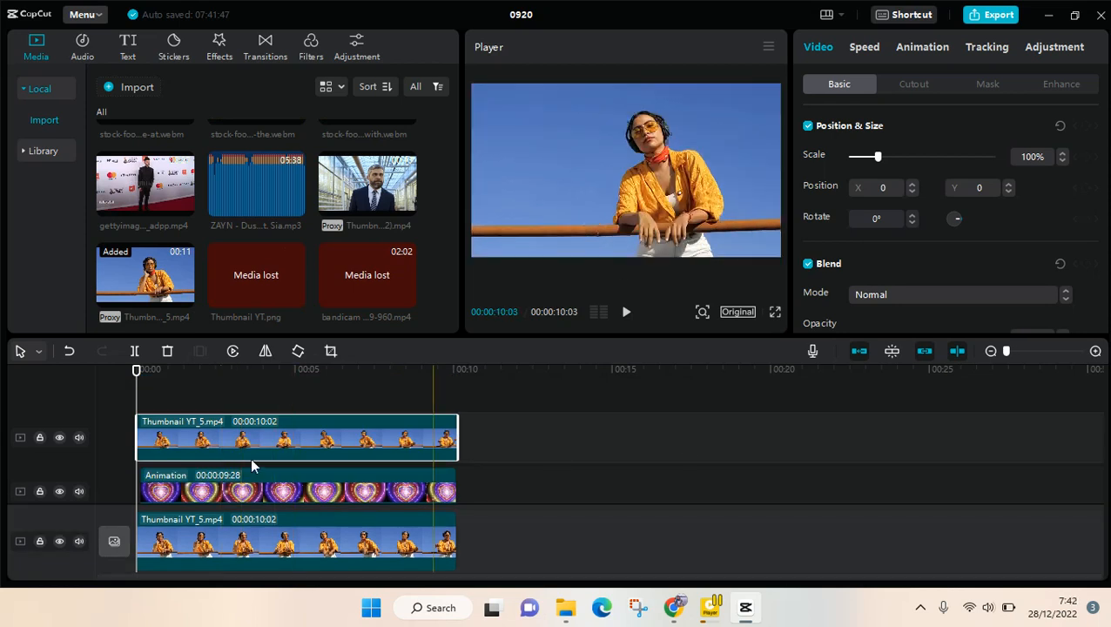
Apply Auto cutout to the top woman clip, removing her background
click(912, 83)
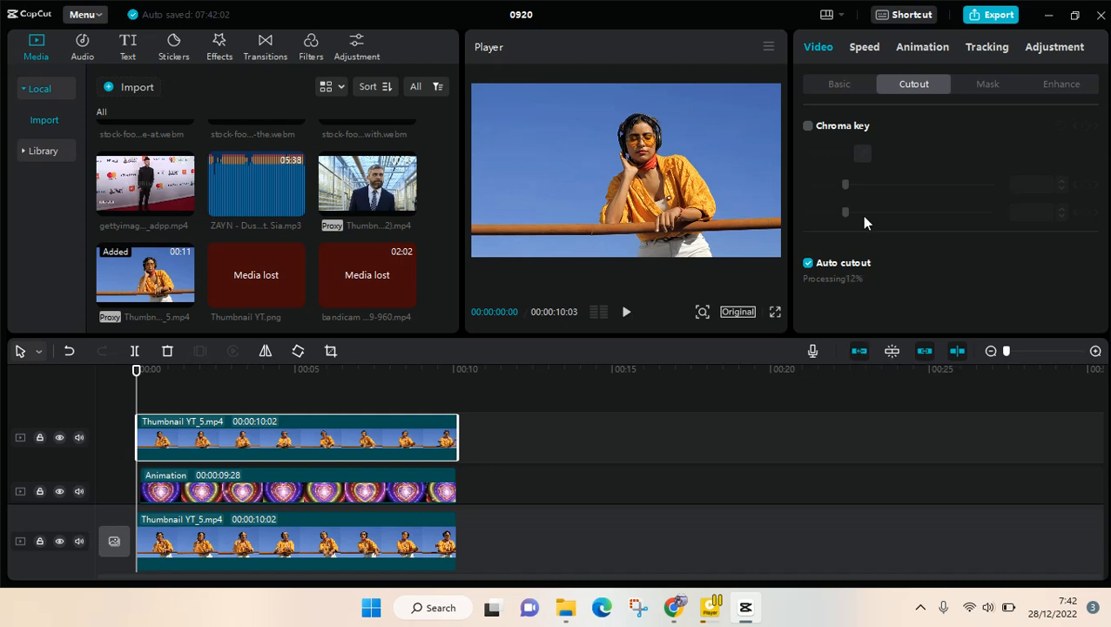
click(352, 491)
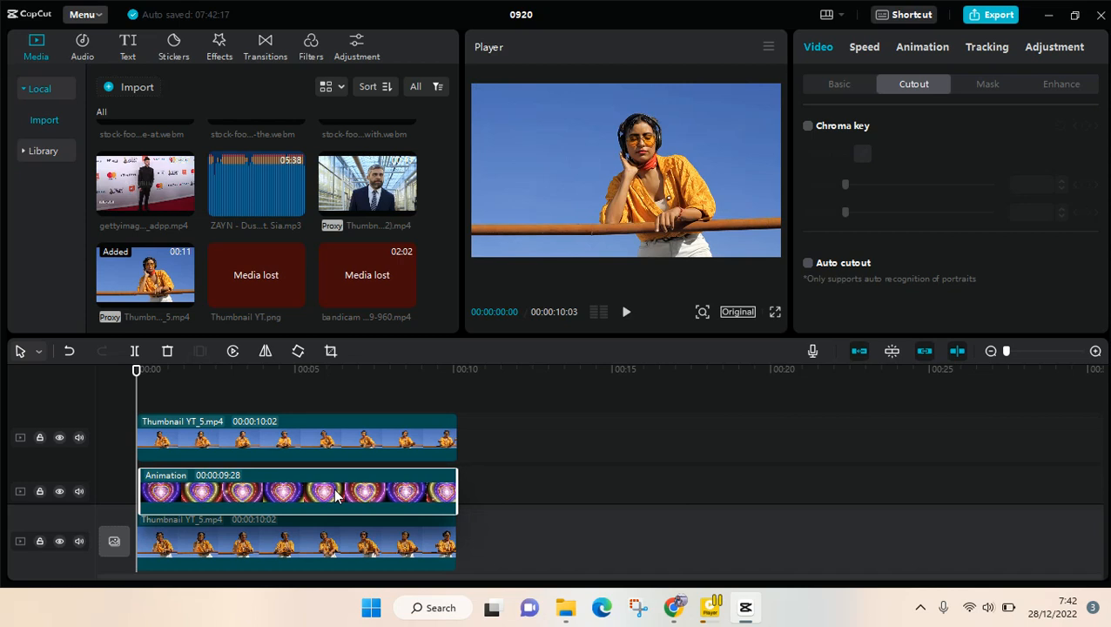
click(808, 261)
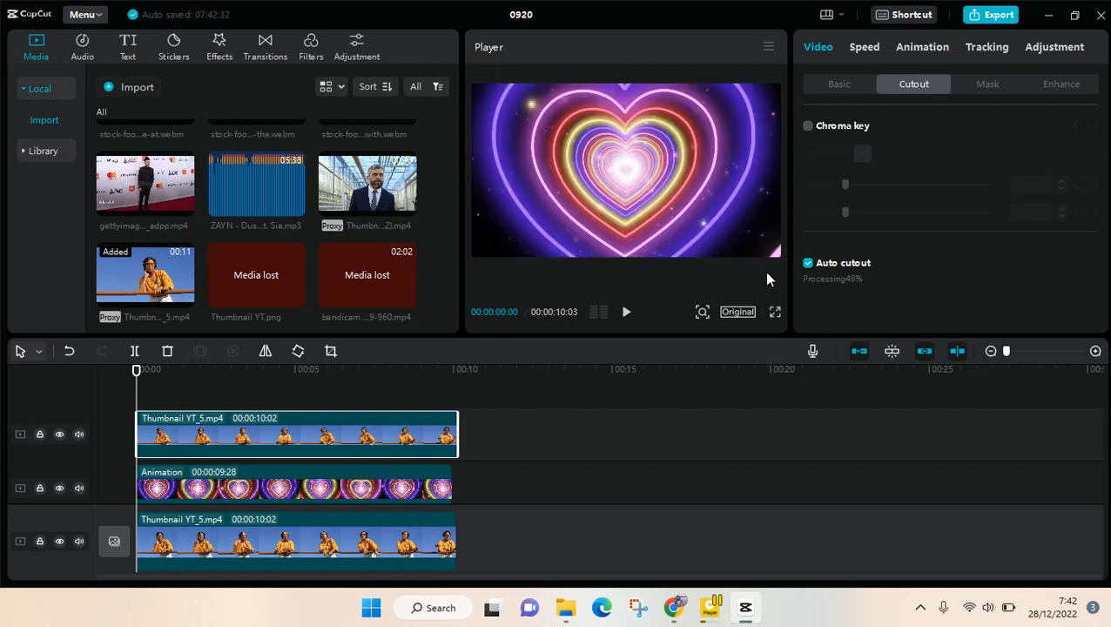
Set the neon heart animation's blend mode to Brighten over the video
click(808, 261)
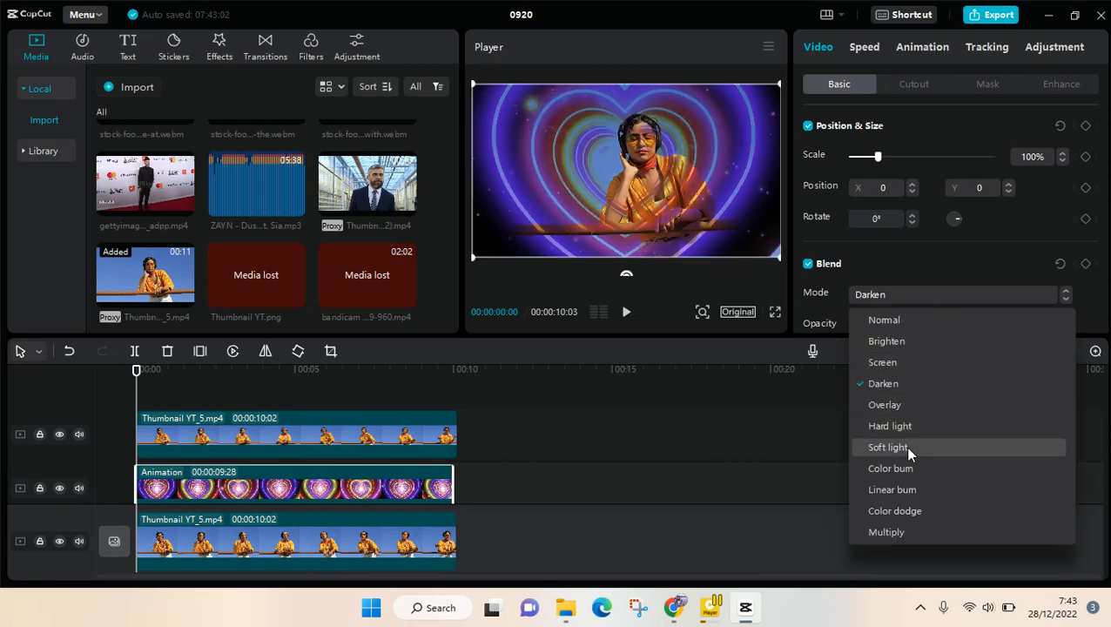
click(886, 339)
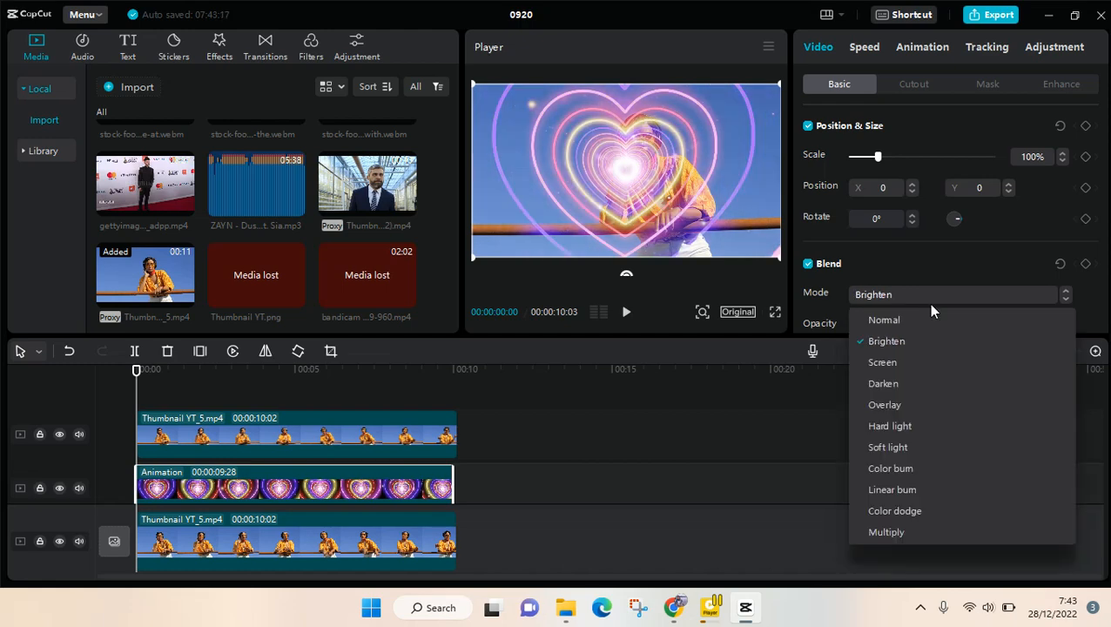